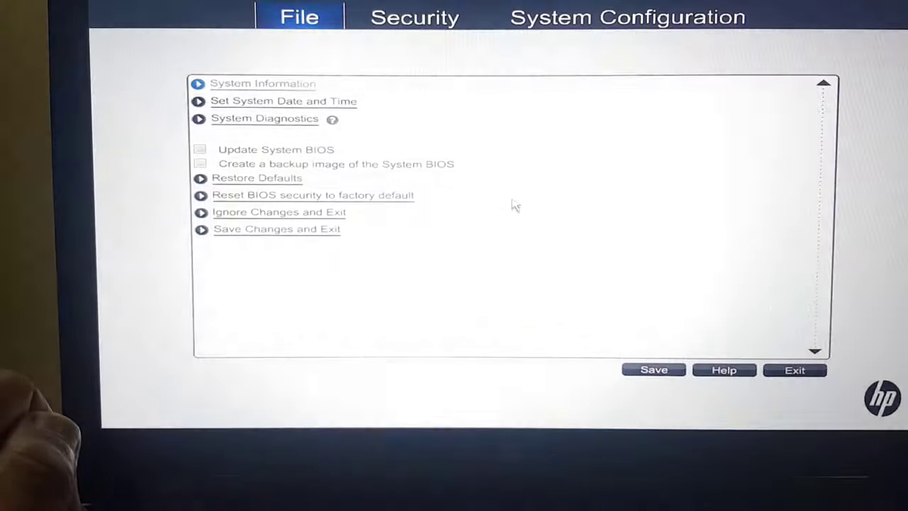
Show the System Configuration menu listing language, boot and device options
{"action": "left_click", "coordinate": [629, 15]}
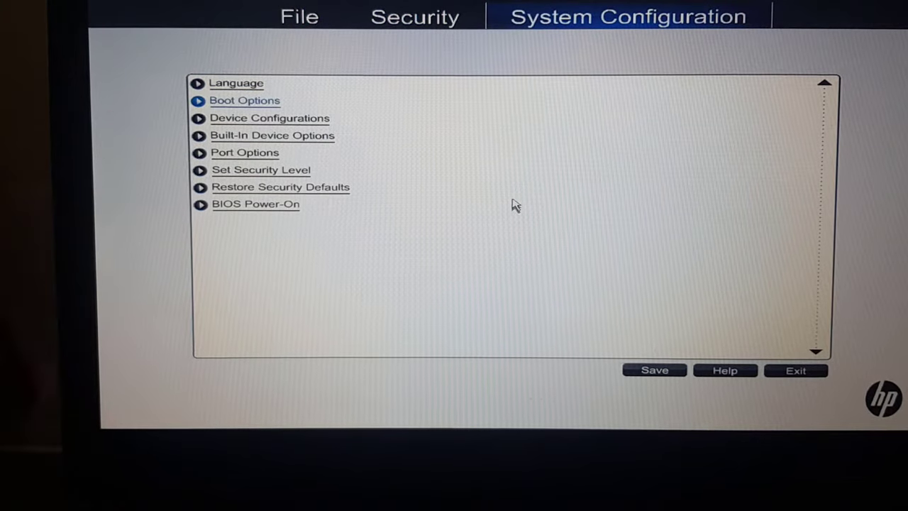
Under Boot Options, set Boot Mode to Legacy and confirm saving the change
{"action": "left_click", "coordinate": [244, 100]}
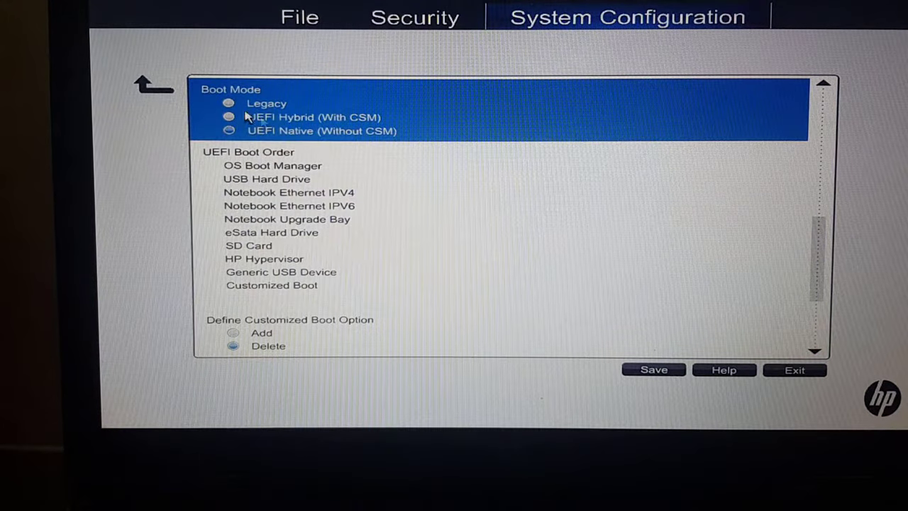
{"action": "left_click", "coordinate": [229, 103]}
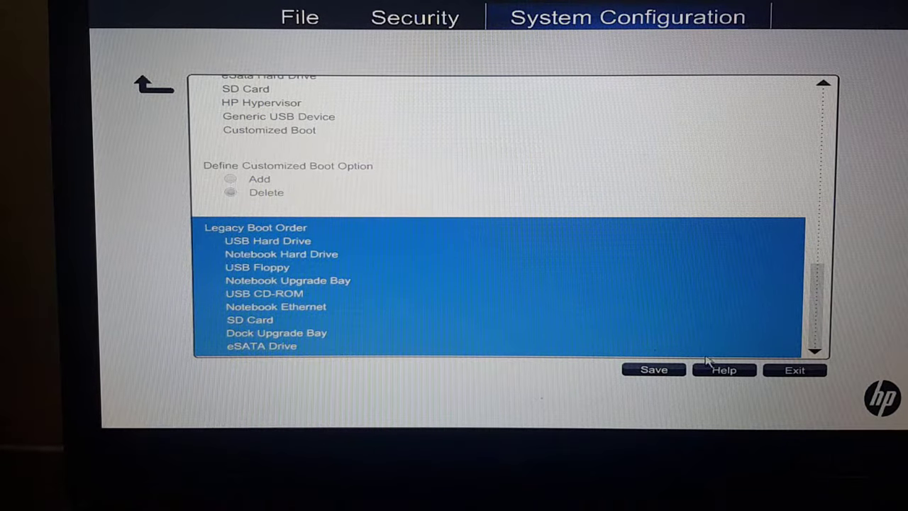
{"action": "left_click", "coordinate": [654, 370]}
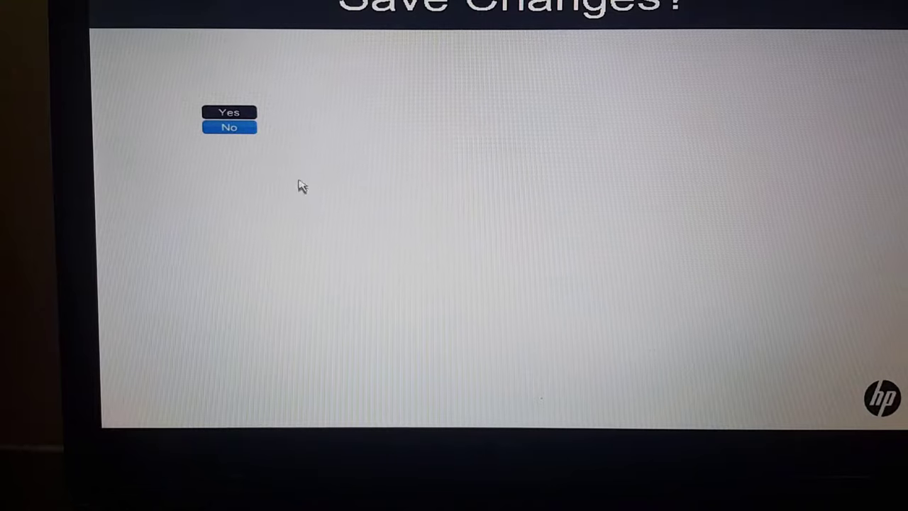
{"action": "left_click", "coordinate": [230, 112]}
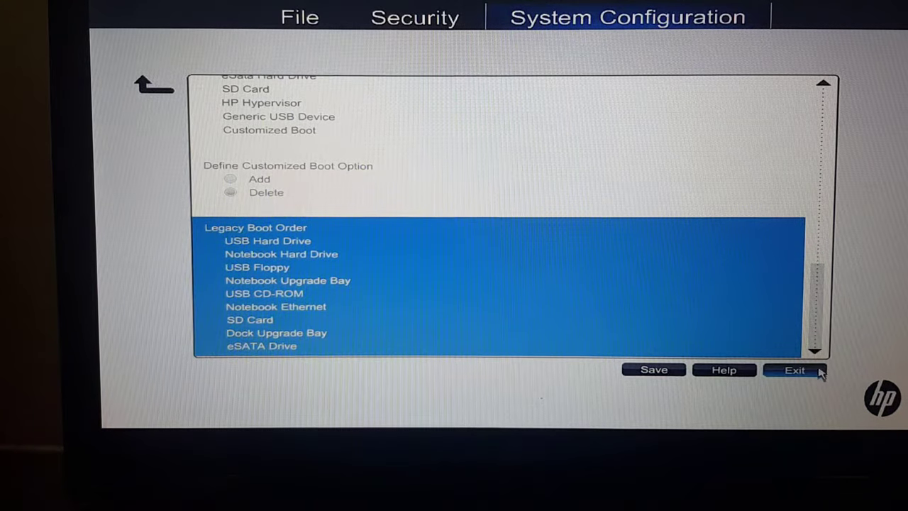
Exit Computer Setup so the laptop restarts to the startup key menu
{"action": "left_click", "coordinate": [793, 370]}
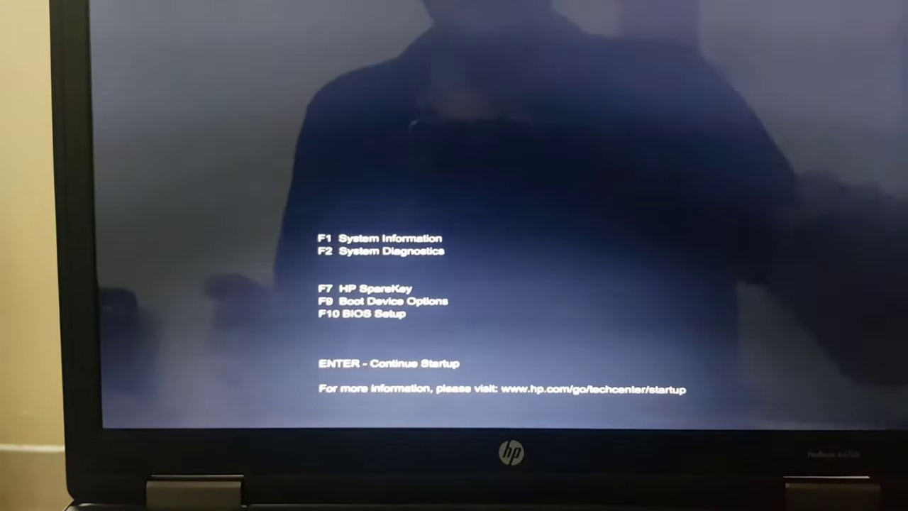